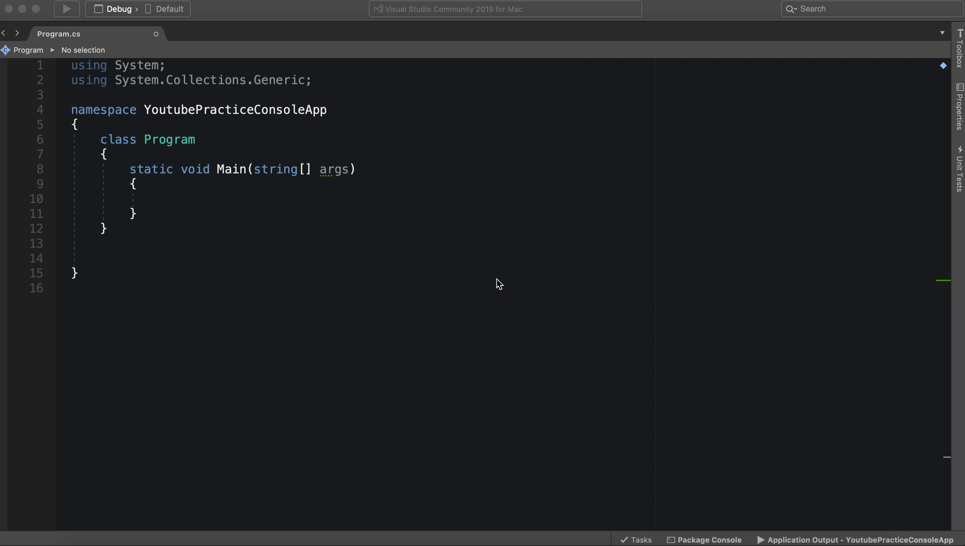
pyautogui.moveTo(127, 262)
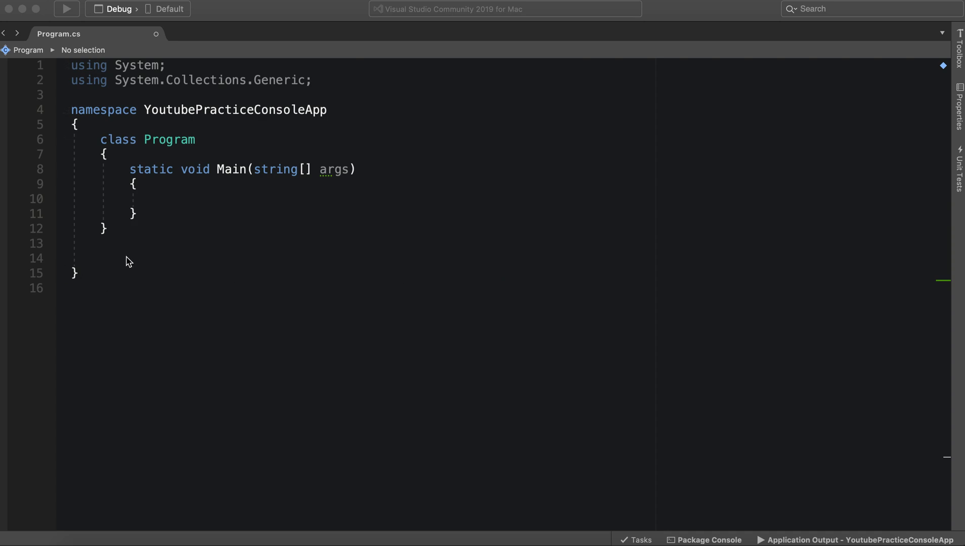
pyautogui.moveTo(126, 257)
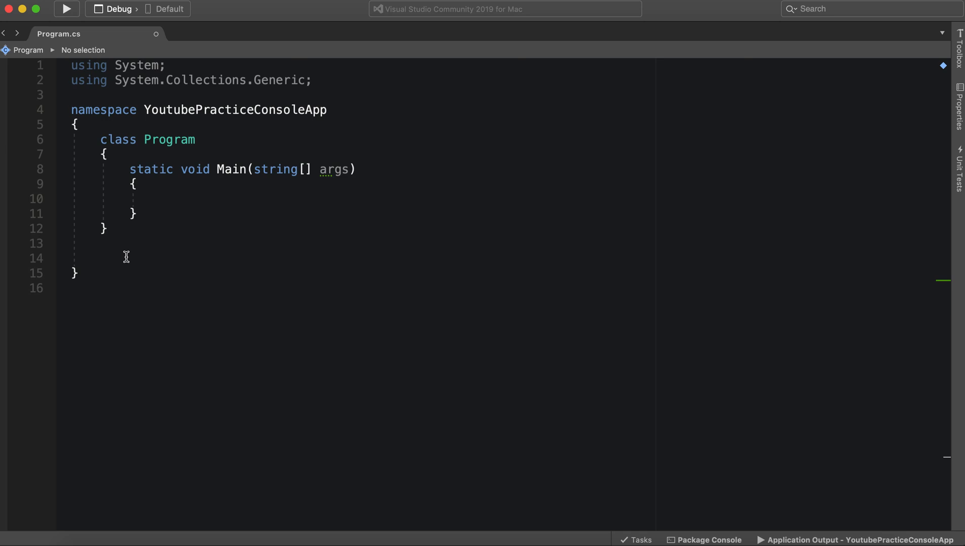
# Step: Type 'in' below the Program class so IntelliSense suggests the interface keyword
pyautogui.write('in')
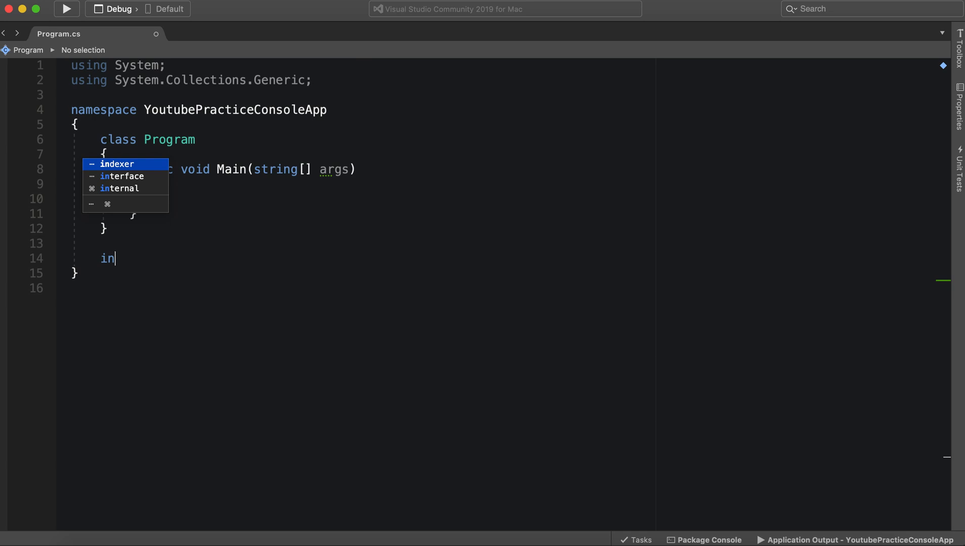
# Step: Declare interface Animal containing the method 'string GetName();'
pyautogui.click(122, 177)
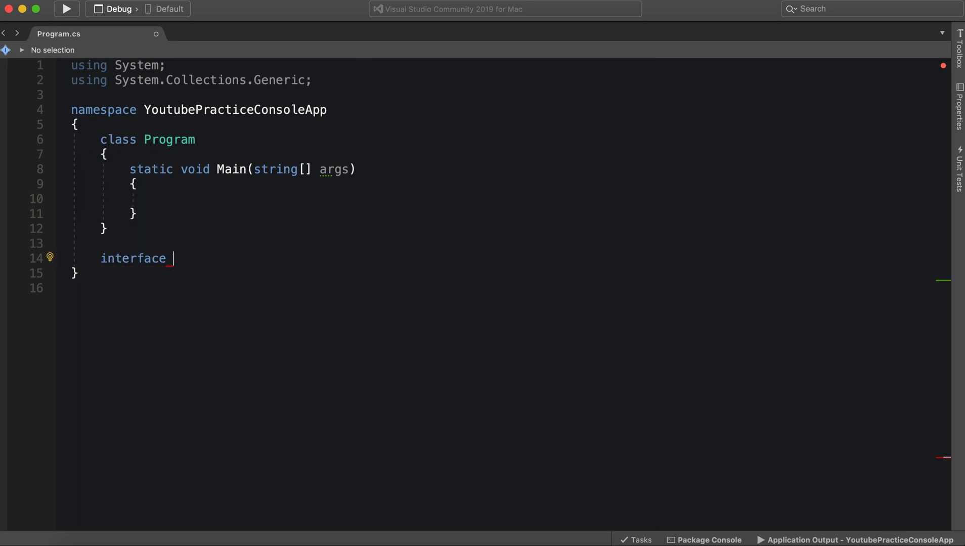
pyautogui.write('Animal')
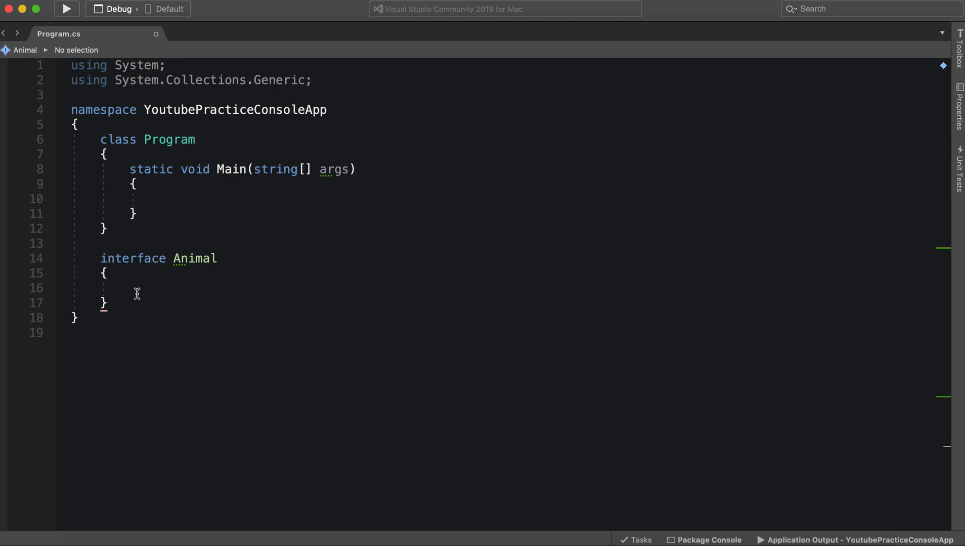
pyautogui.write('s')
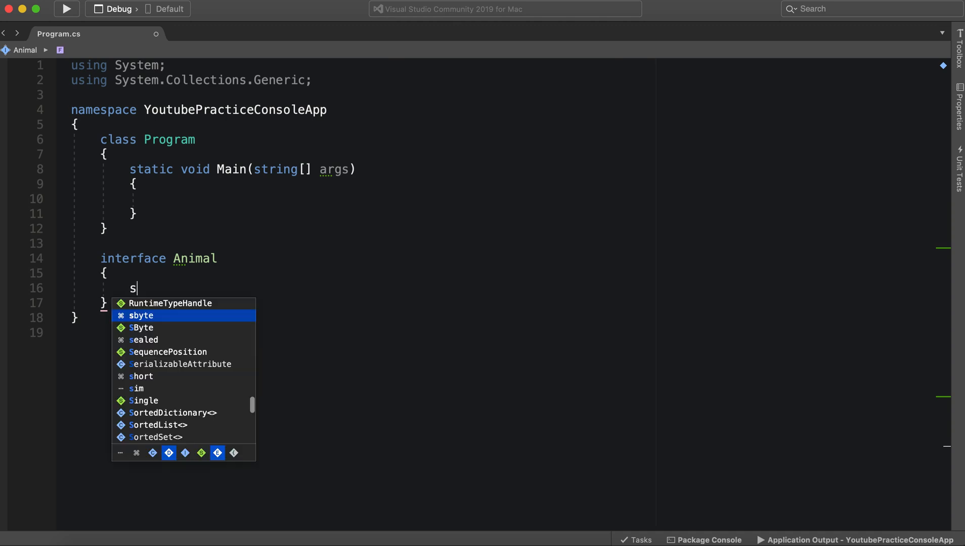
pyautogui.write('tring')
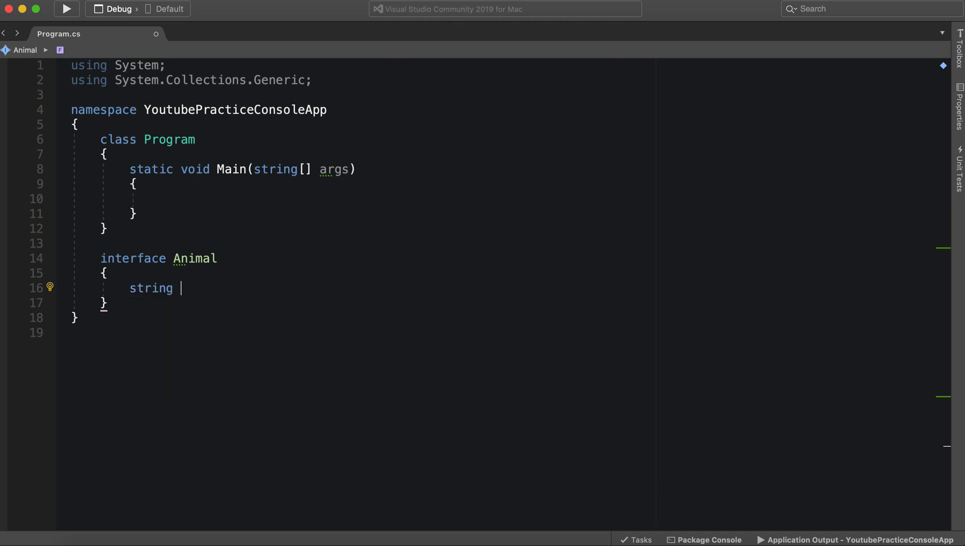
pyautogui.write('getName')
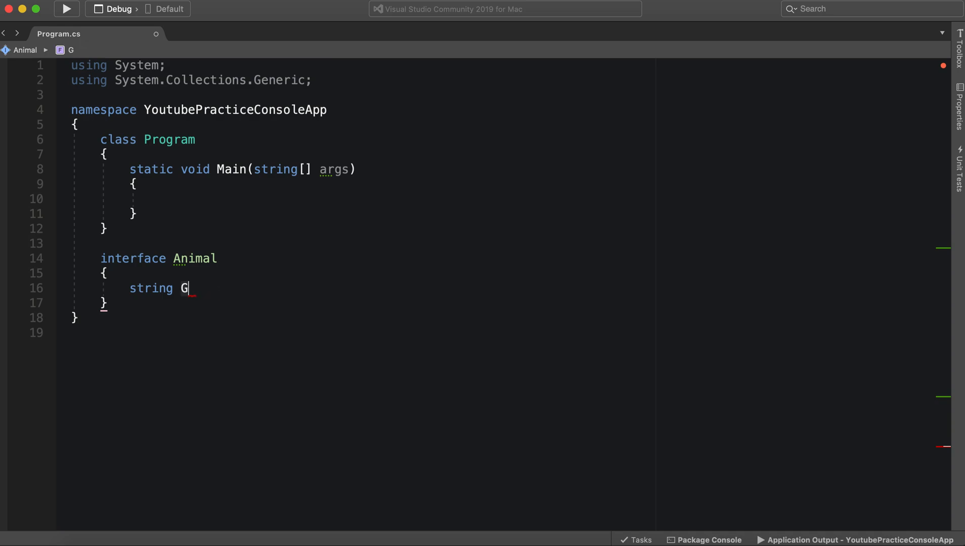
pyautogui.write('etName')
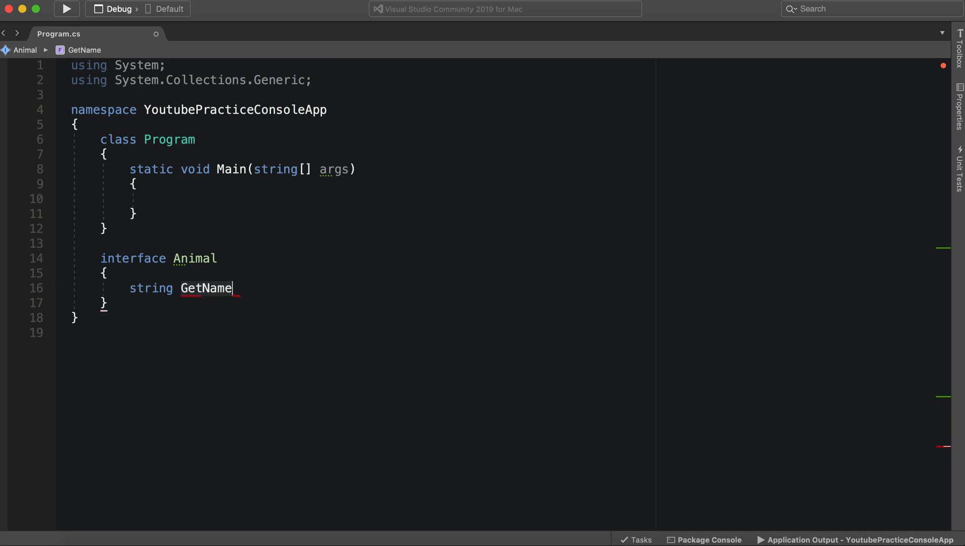
pyautogui.write('()')
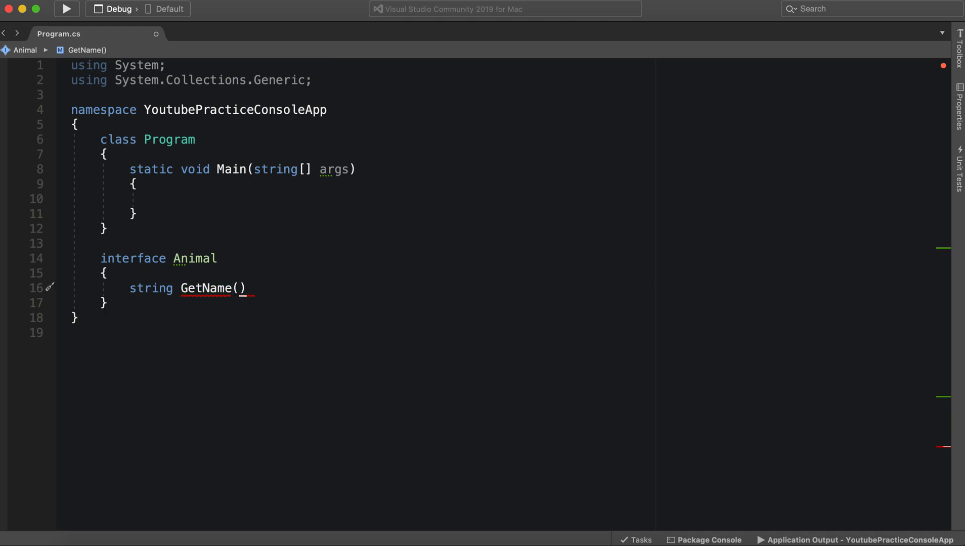
pyautogui.write(';')
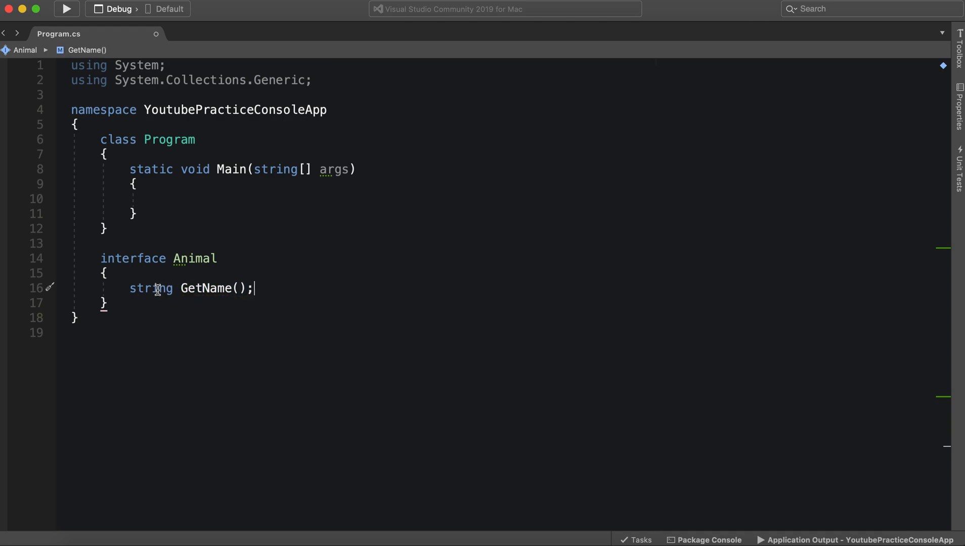
pyautogui.moveTo(151, 287)
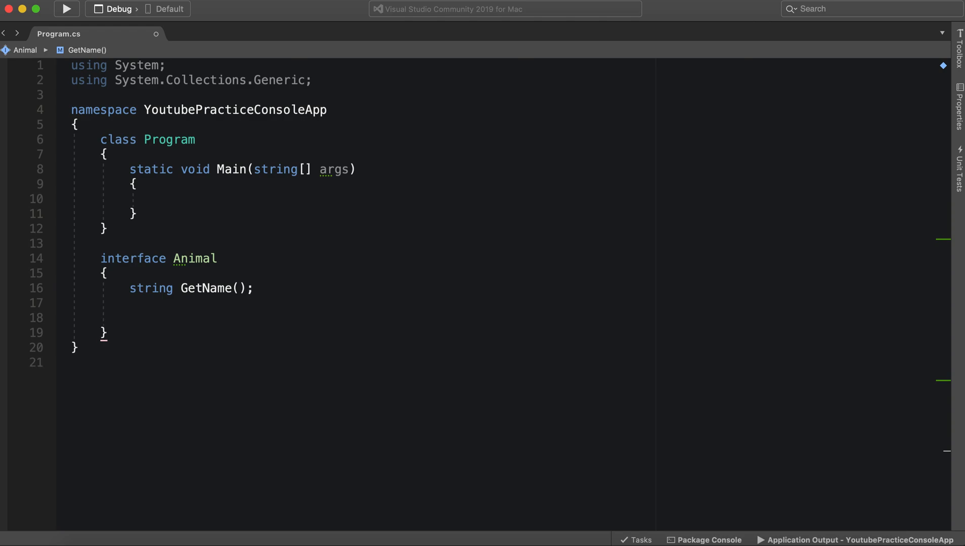
pyautogui.write('string')
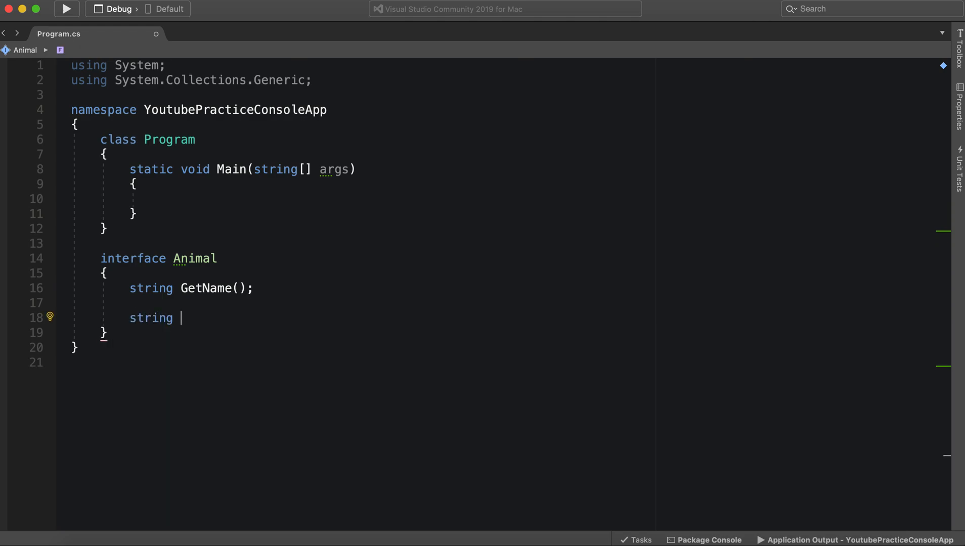
pyautogui.write('MakeSounf')
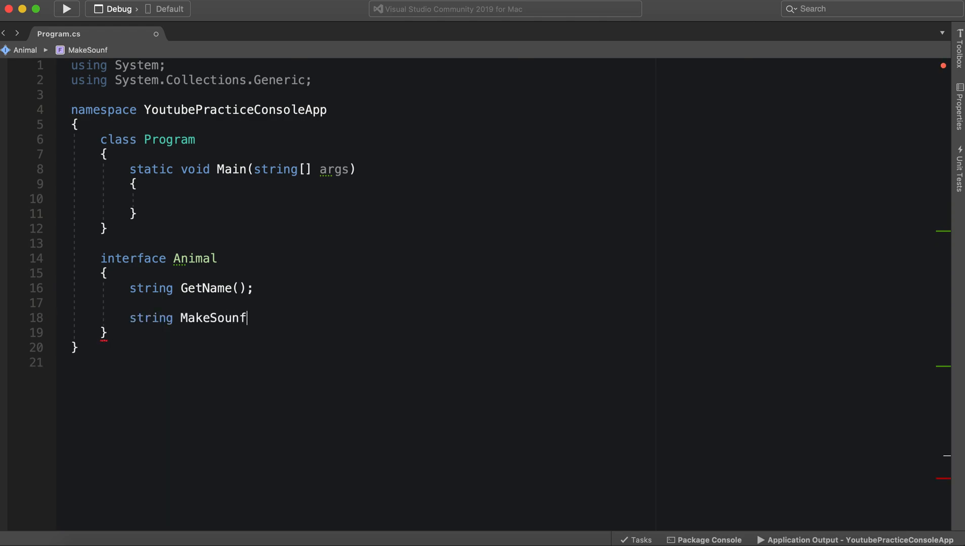
pyautogui.write('()')
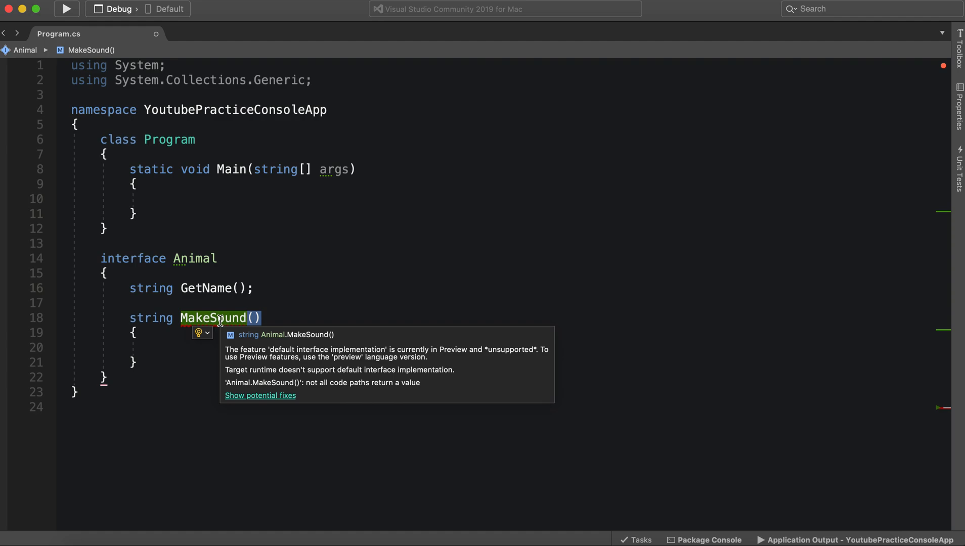
pyautogui.moveTo(213, 316)
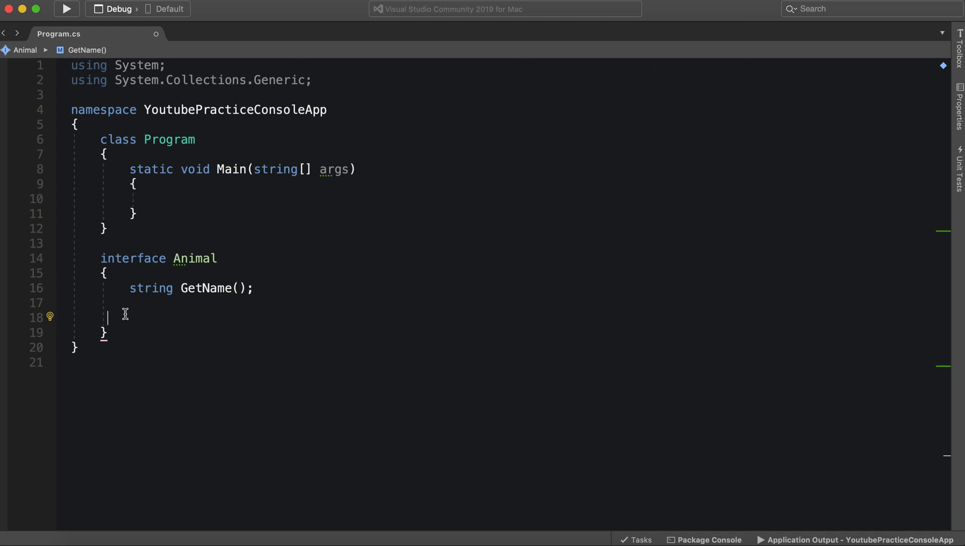
# Step: Delete Animal's extra blank line and remove the invalid public modifier from GetName
pyautogui.press('Backspace')
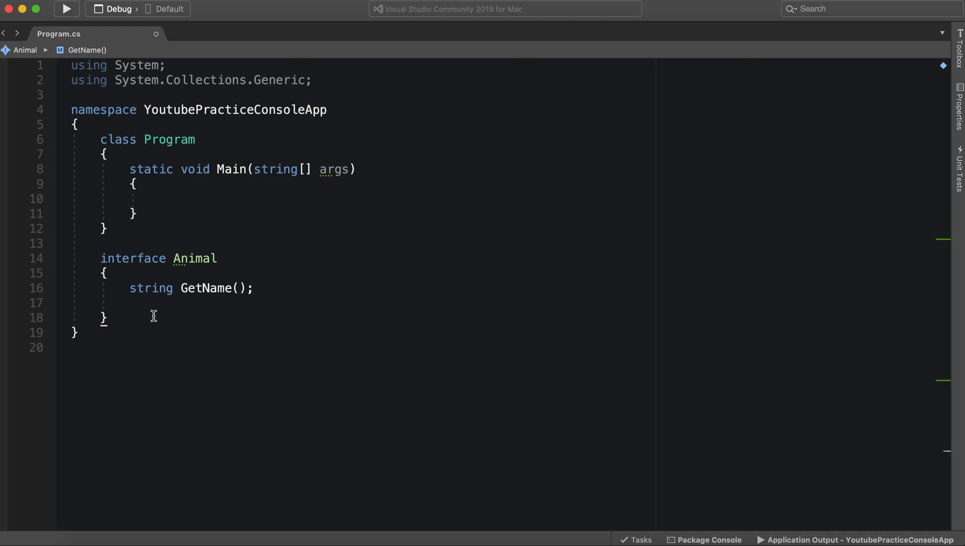
pyautogui.write('public')
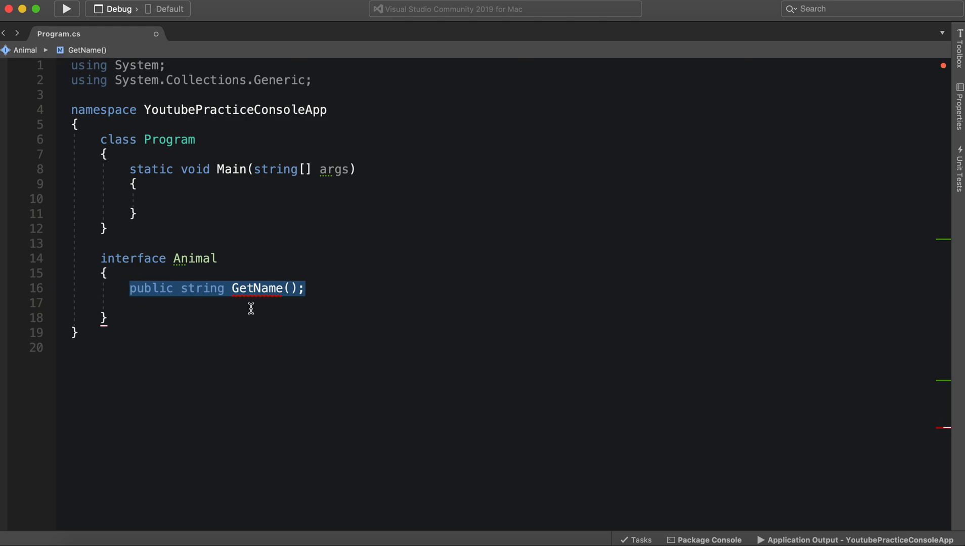
pyautogui.moveTo(275, 288)
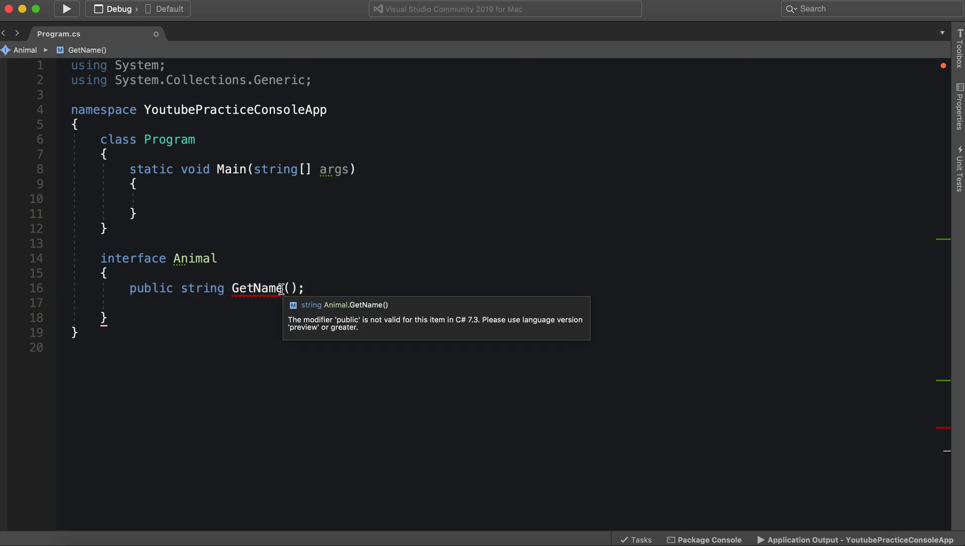
pyautogui.moveTo(259, 290)
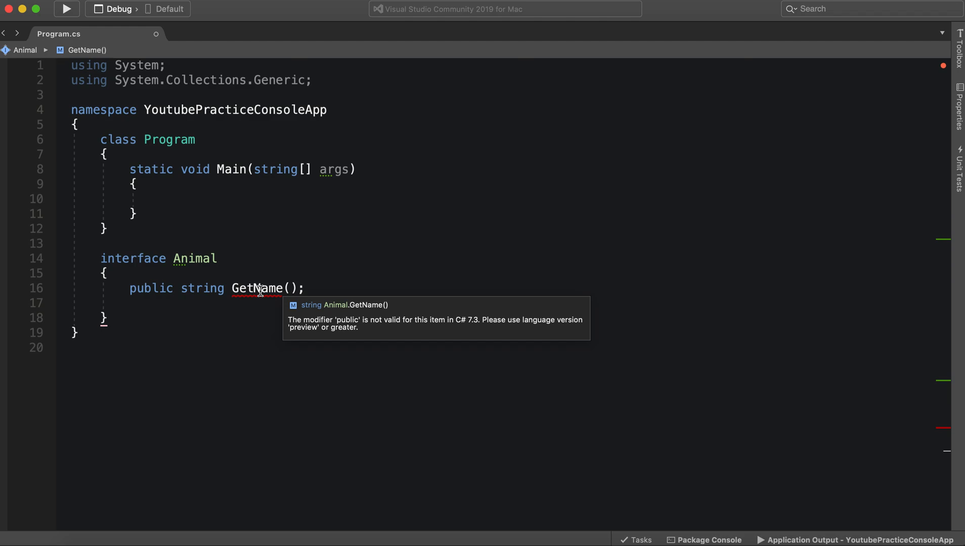
pyautogui.doubleClick(151, 287)
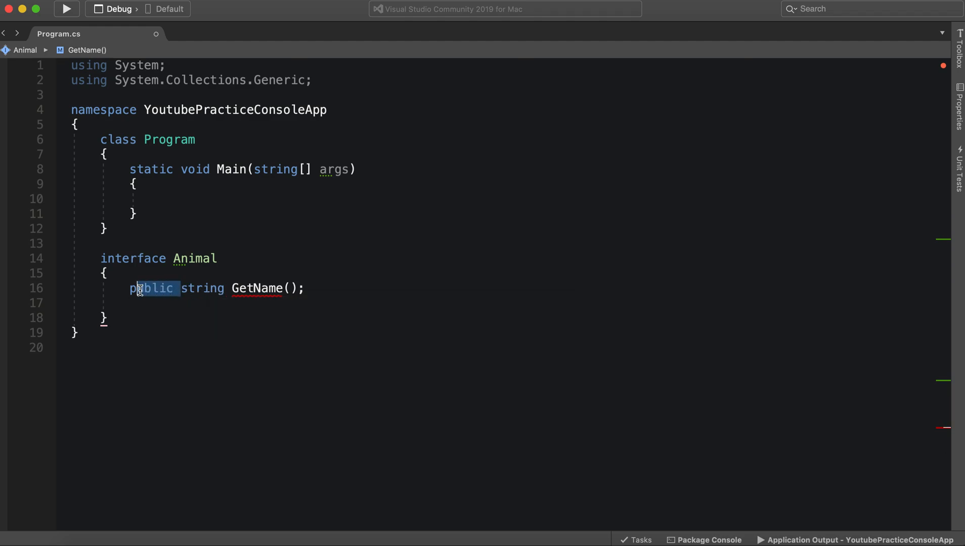
pyautogui.press('Delete')
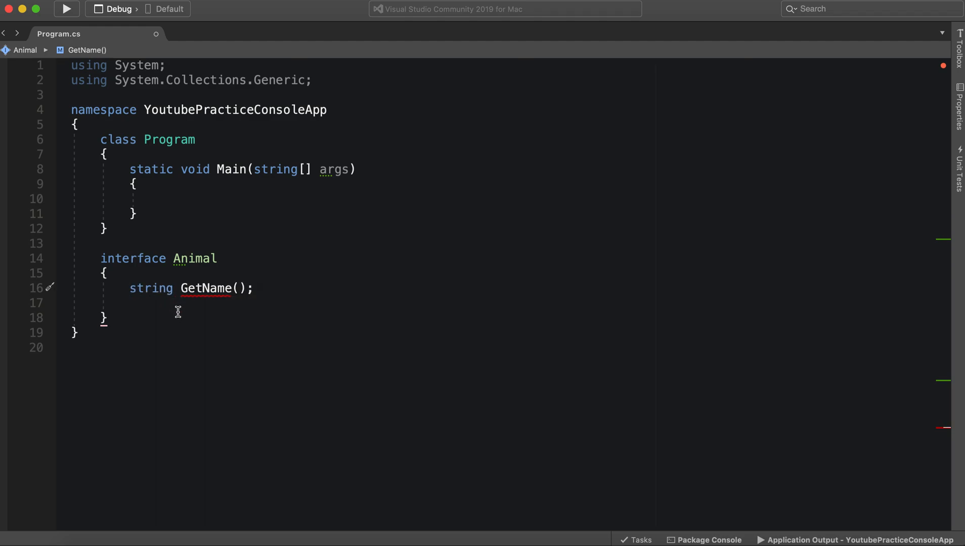
pyautogui.doubleClick(151, 288)
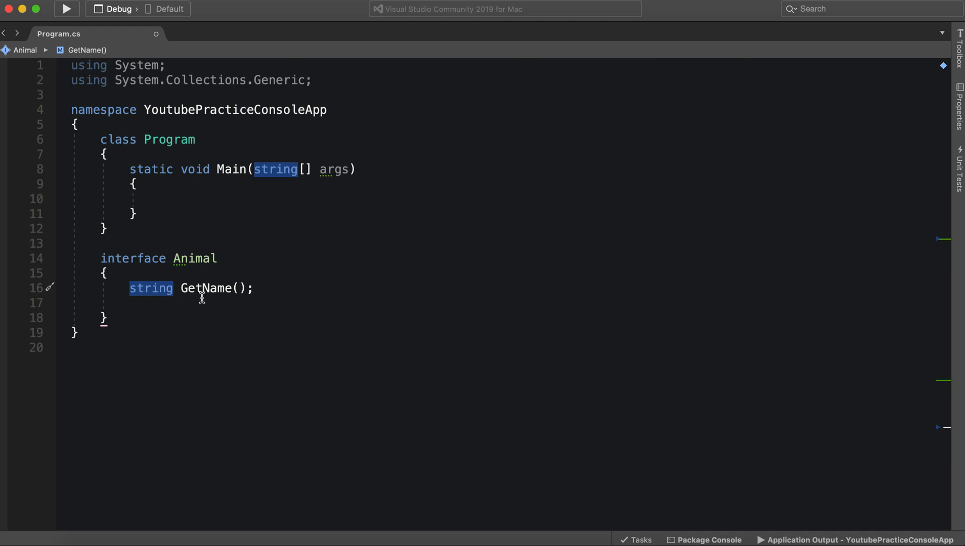
pyautogui.moveTo(274, 285)
pyautogui.write(':')
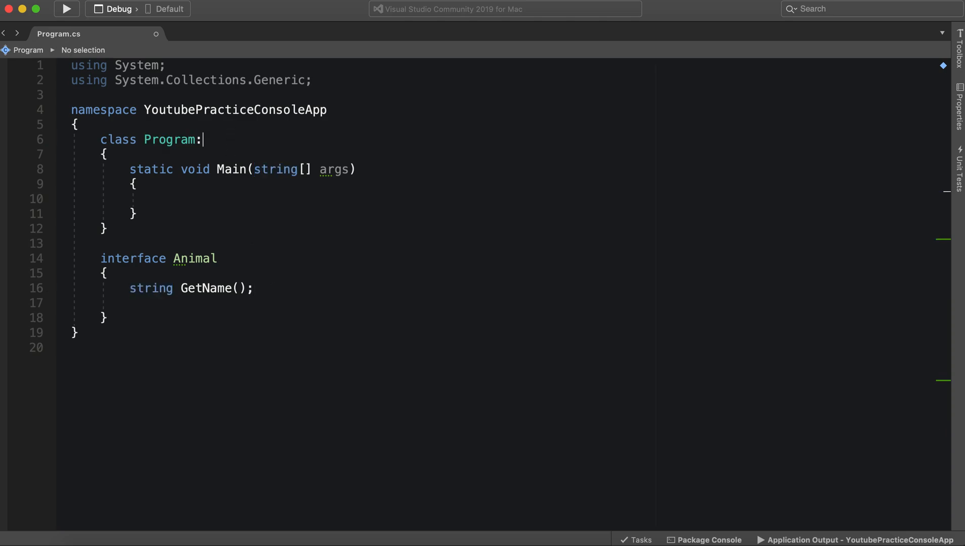
# Step: Make Program implement Animal so the declaration reads 'class Program: Animal'
pyautogui.write('Animal')
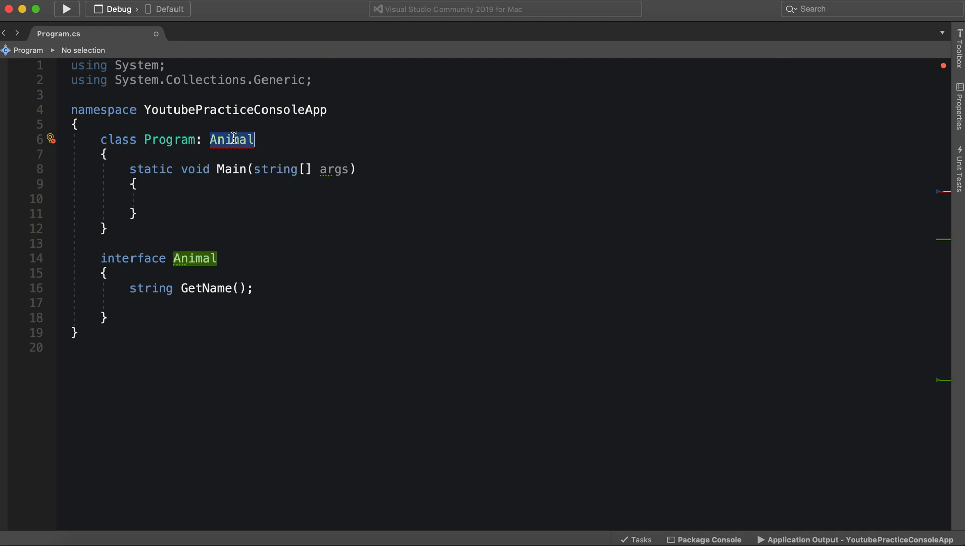
pyautogui.moveTo(233, 139)
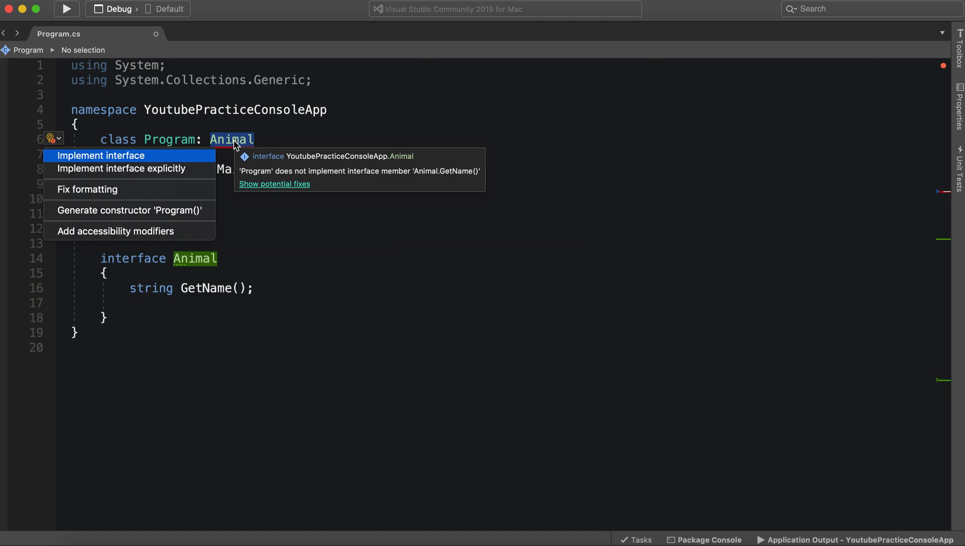
# Step: Generate GetName() in Program, returning "Crazy awesome animal name"
pyautogui.click(100, 155)
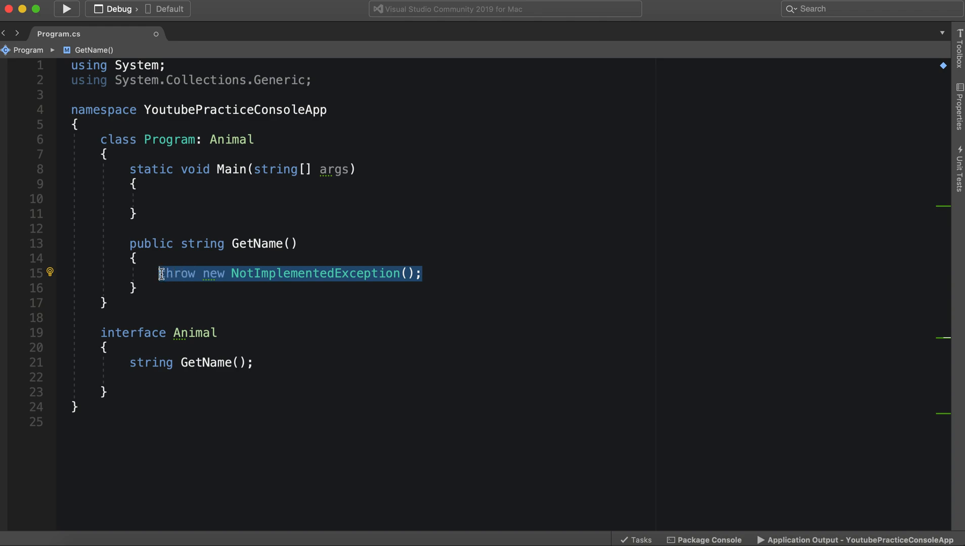
pyautogui.write('retr')
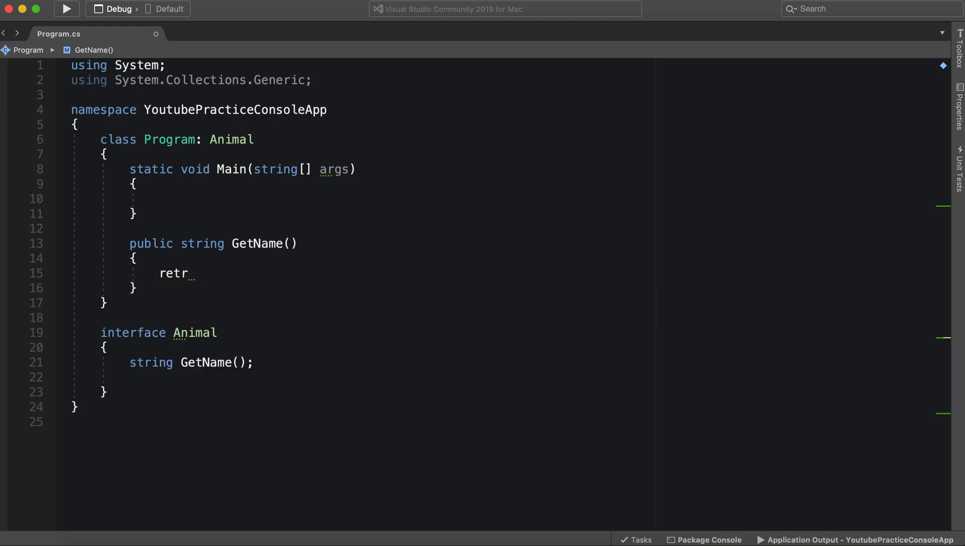
pyautogui.press('Backspace')
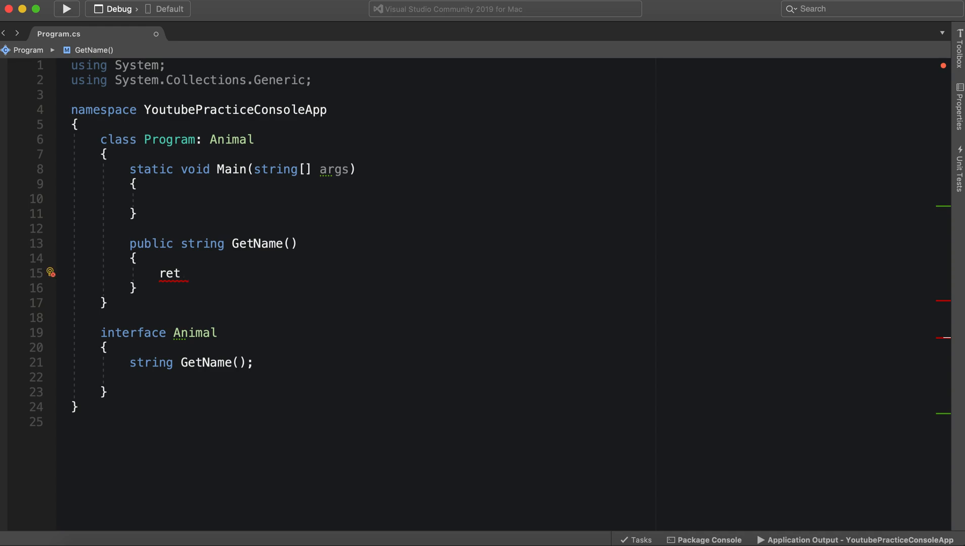
pyautogui.write('u')
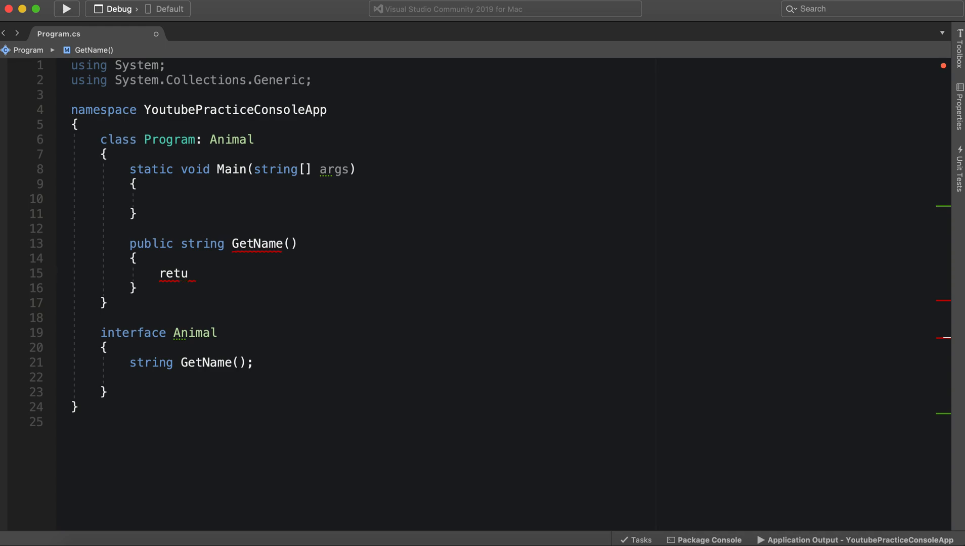
pyautogui.write('rn')
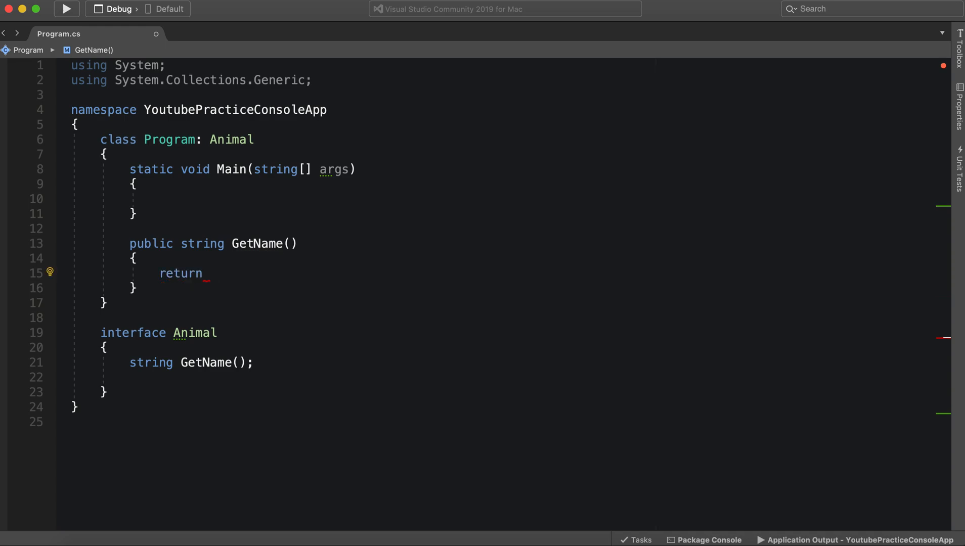
pyautogui.write('"";')
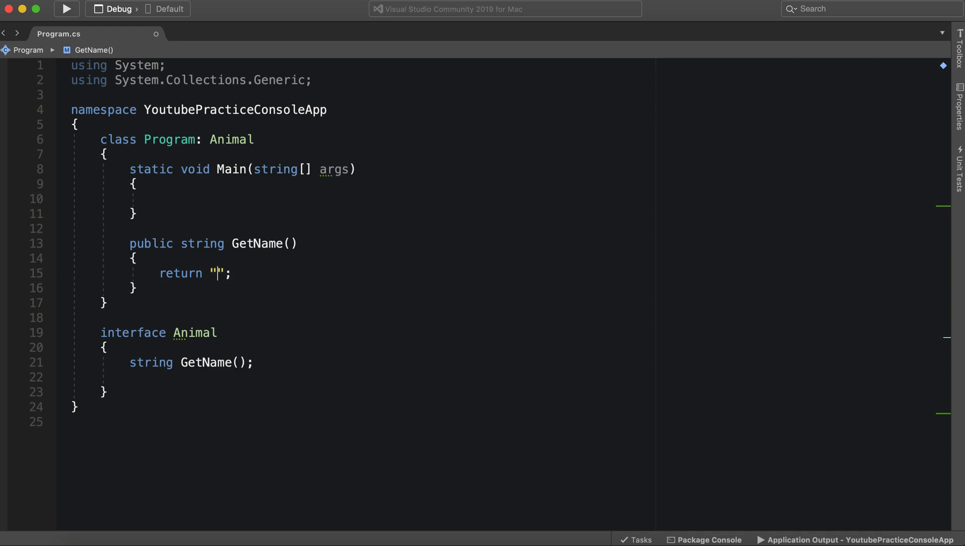
pyautogui.write('Cra')
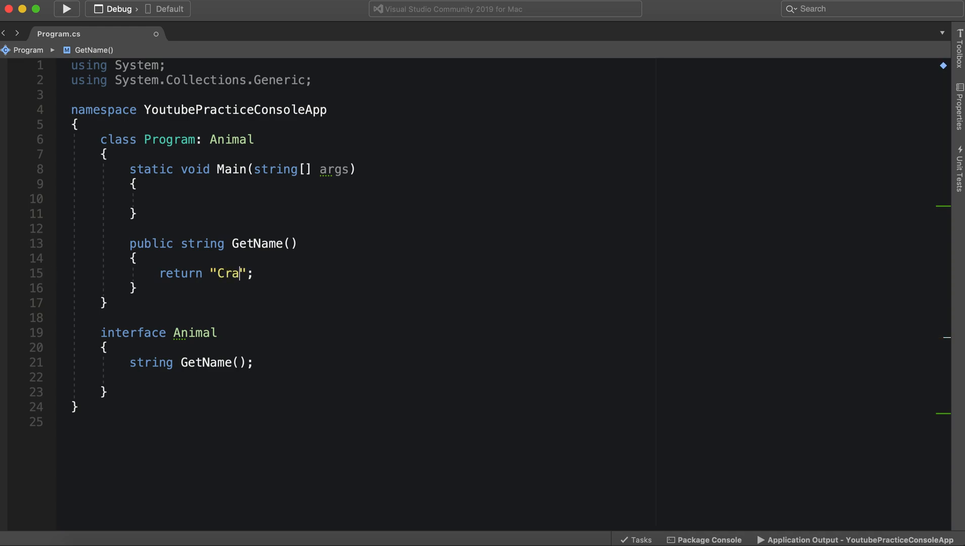
pyautogui.write('zy awesome')
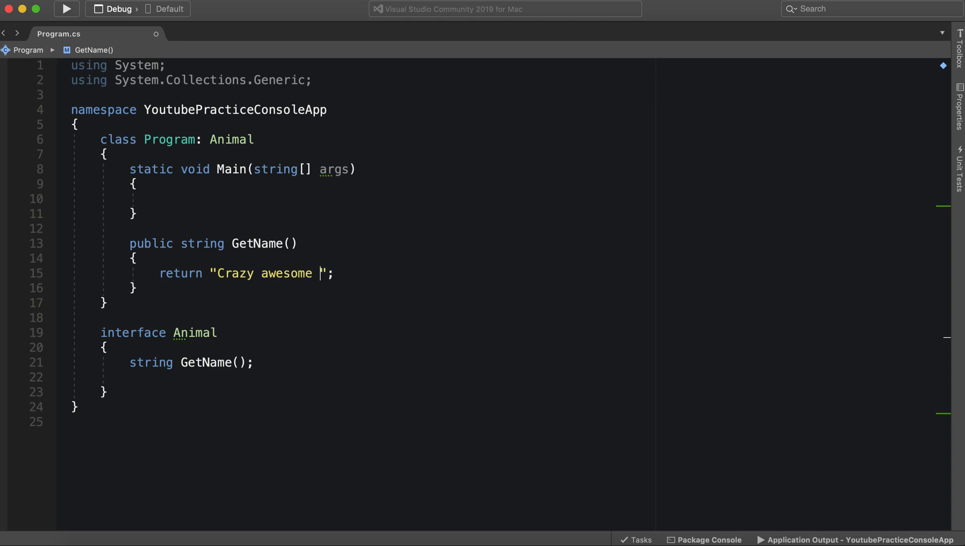
pyautogui.write('animal name')
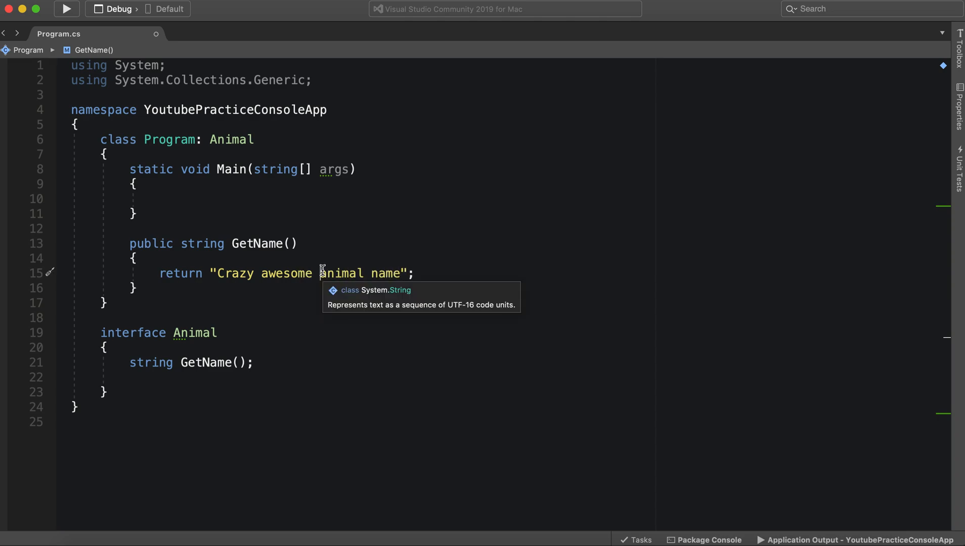
pyautogui.moveTo(339, 260)
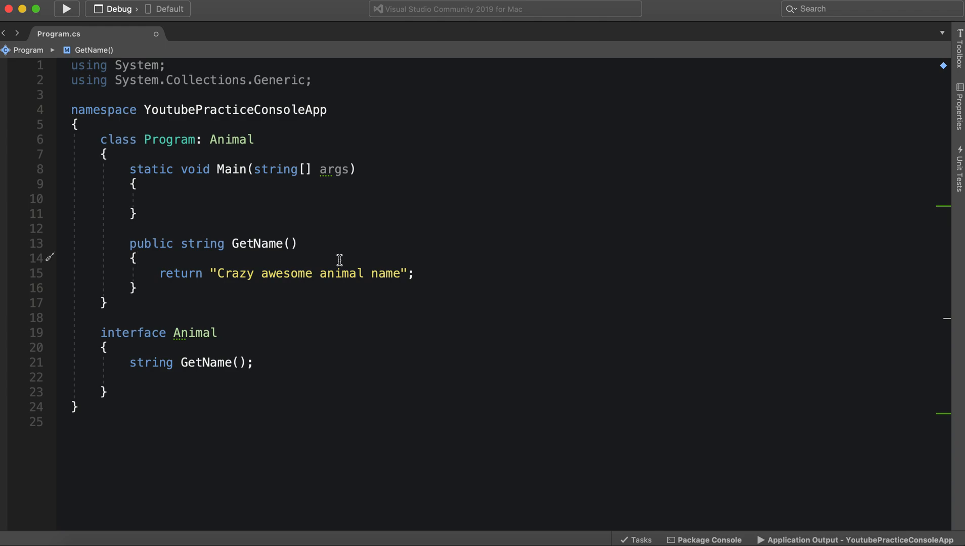
# Step: Delete the blank line after GetName() in Animal, leaving Program.cs at 24 lines
pyautogui.click(147, 377)
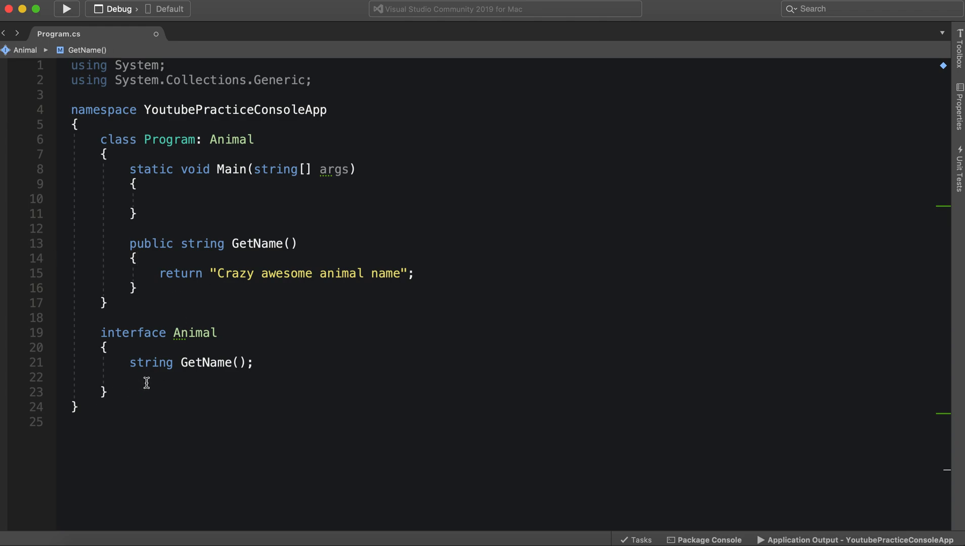
pyautogui.press('Backspace')
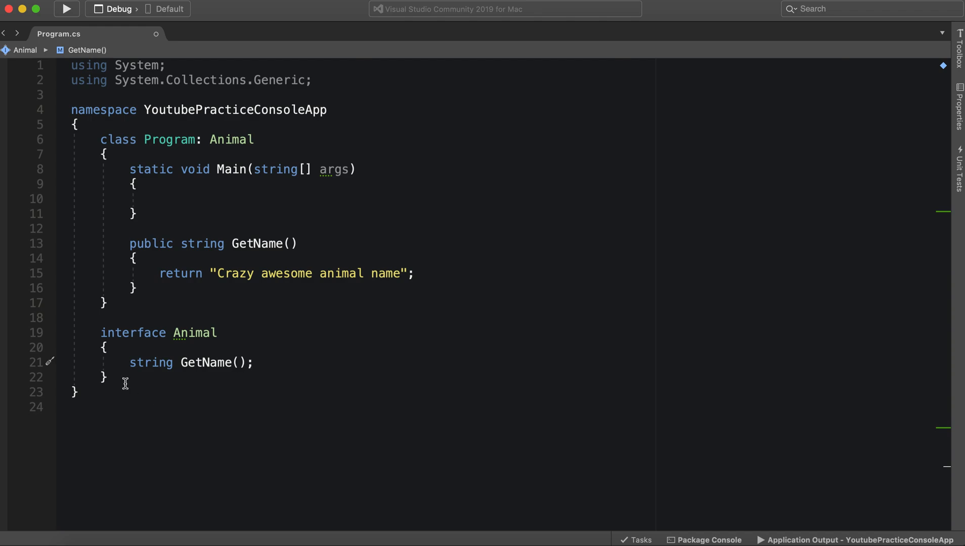
pyautogui.moveTo(241, 243)
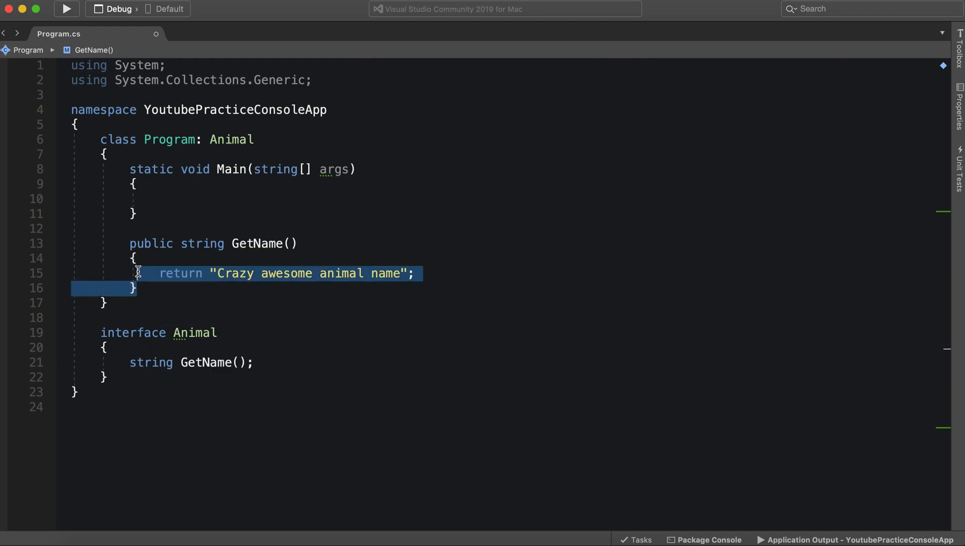
pyautogui.click(267, 139)
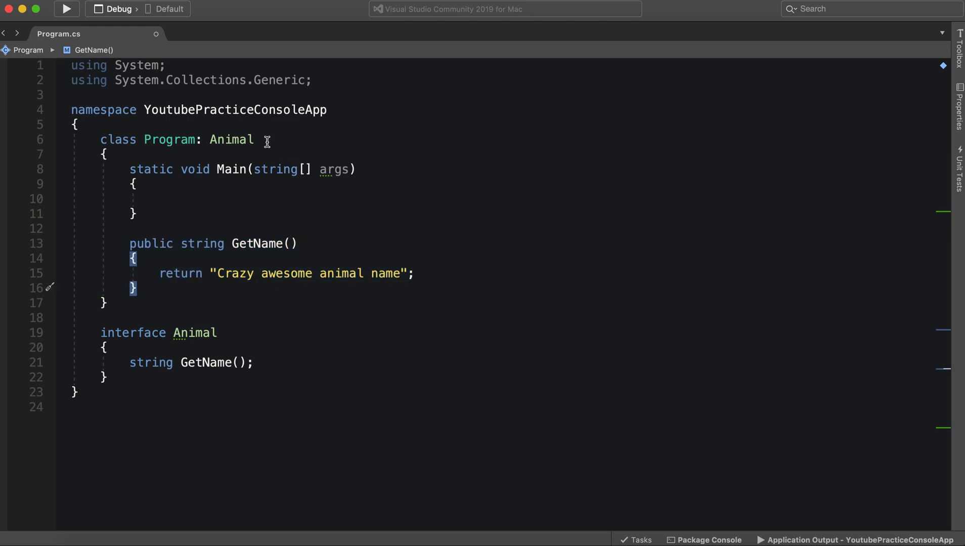
pyautogui.moveTo(233, 139)
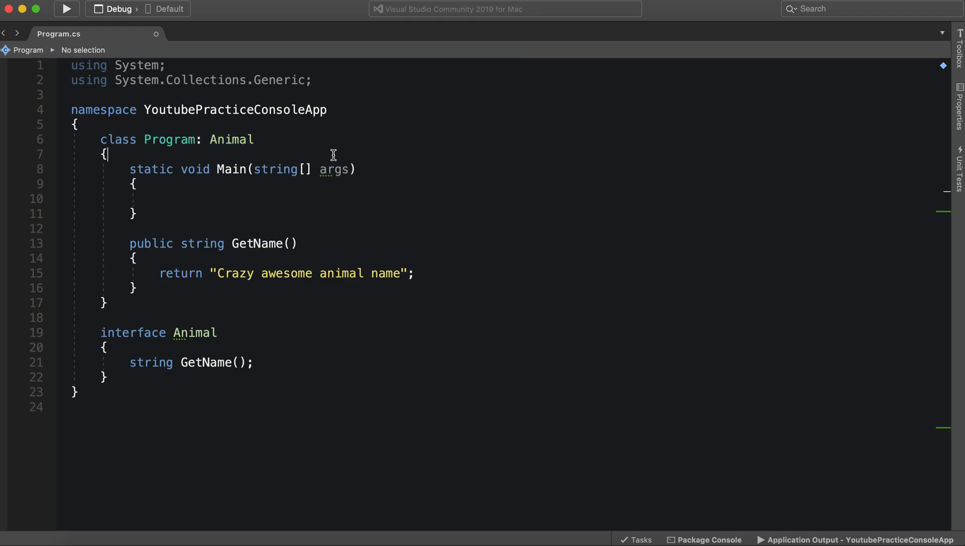
pyautogui.moveTo(171, 152)
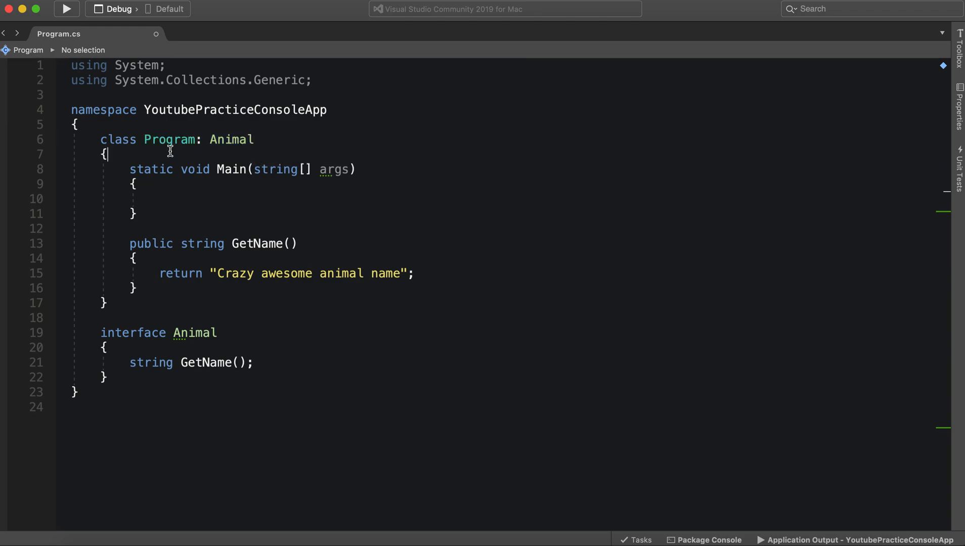
pyautogui.moveTo(131, 346)
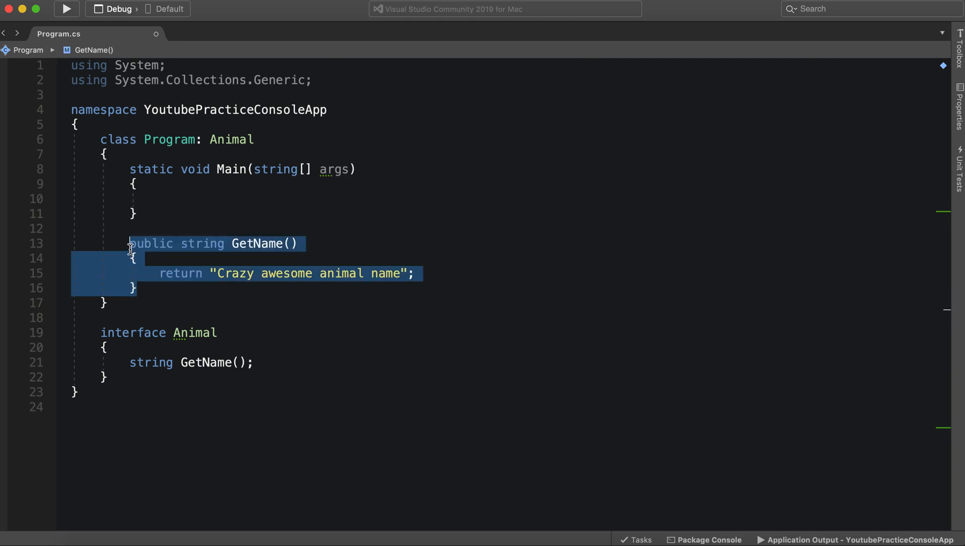
pyautogui.moveTo(267, 366)
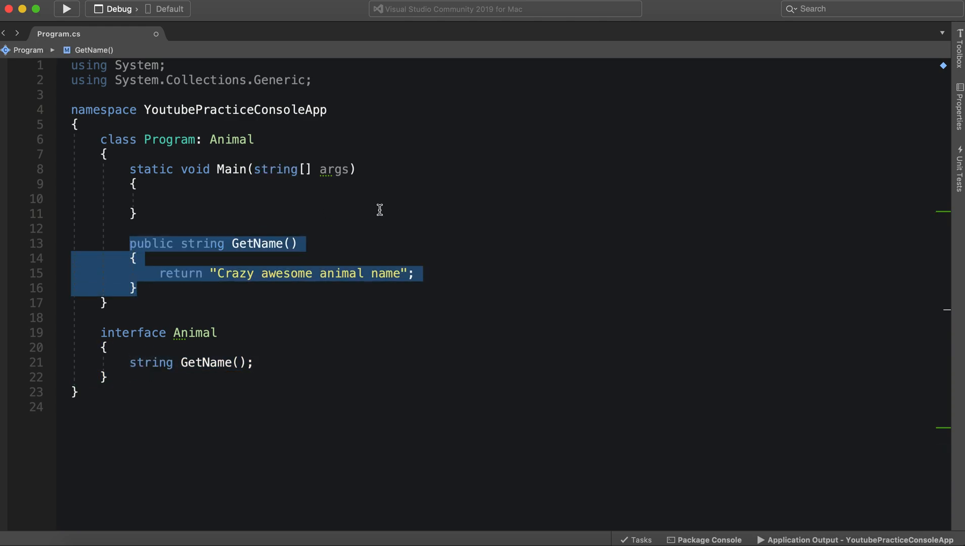
pyautogui.moveTo(229, 335)
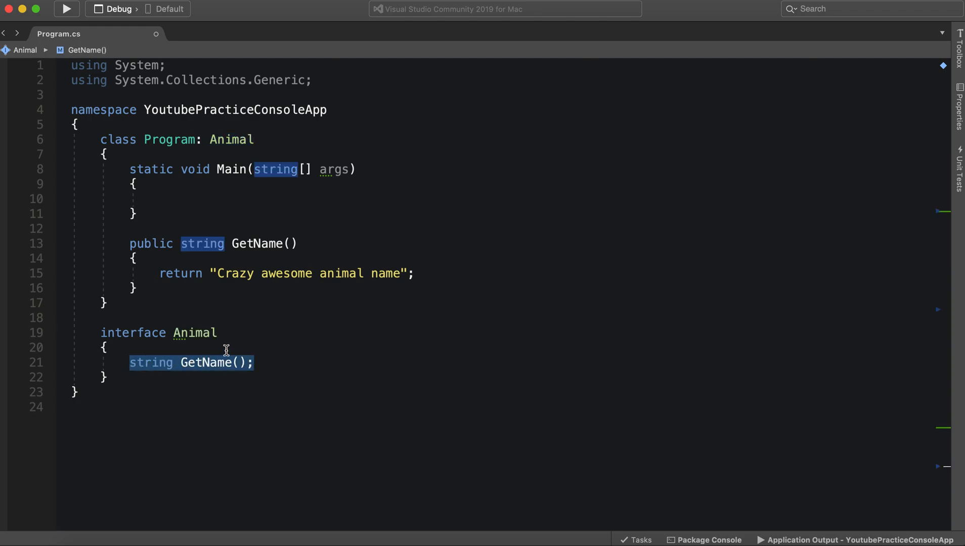
pyautogui.moveTo(304, 363)
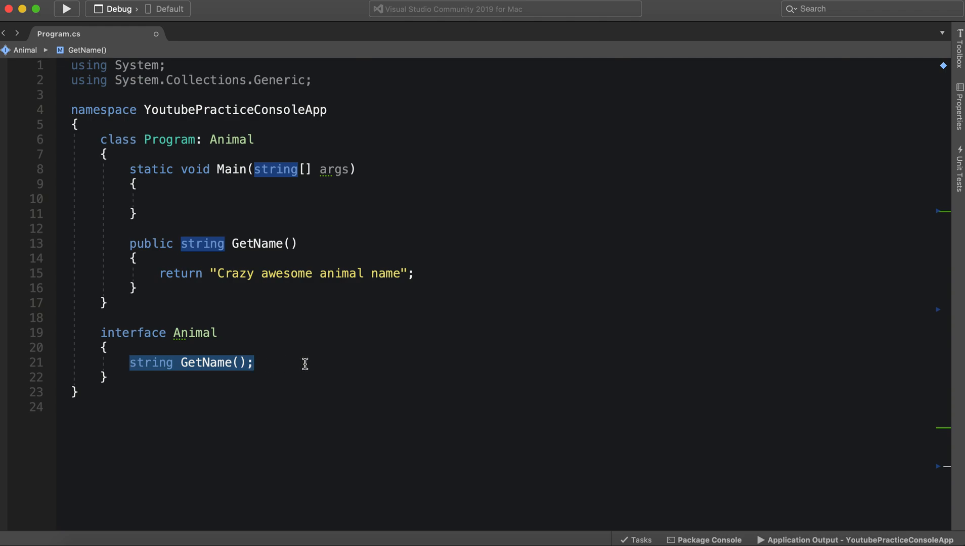
pyautogui.moveTo(114, 359)
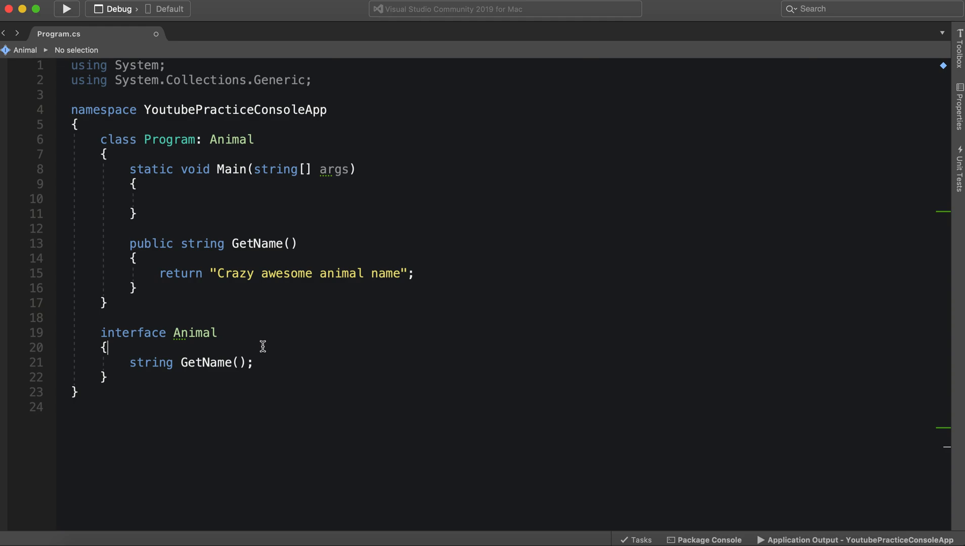
pyautogui.moveTo(554, 106)
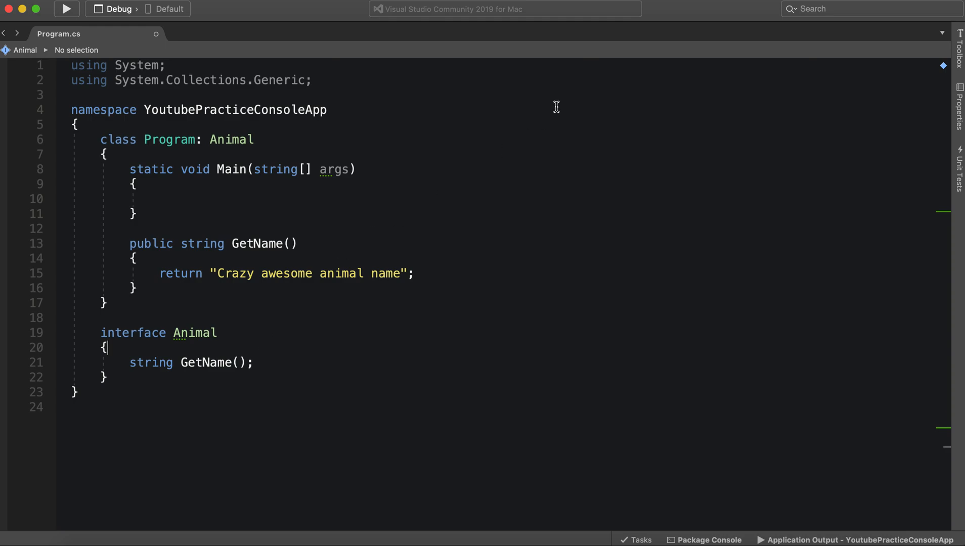